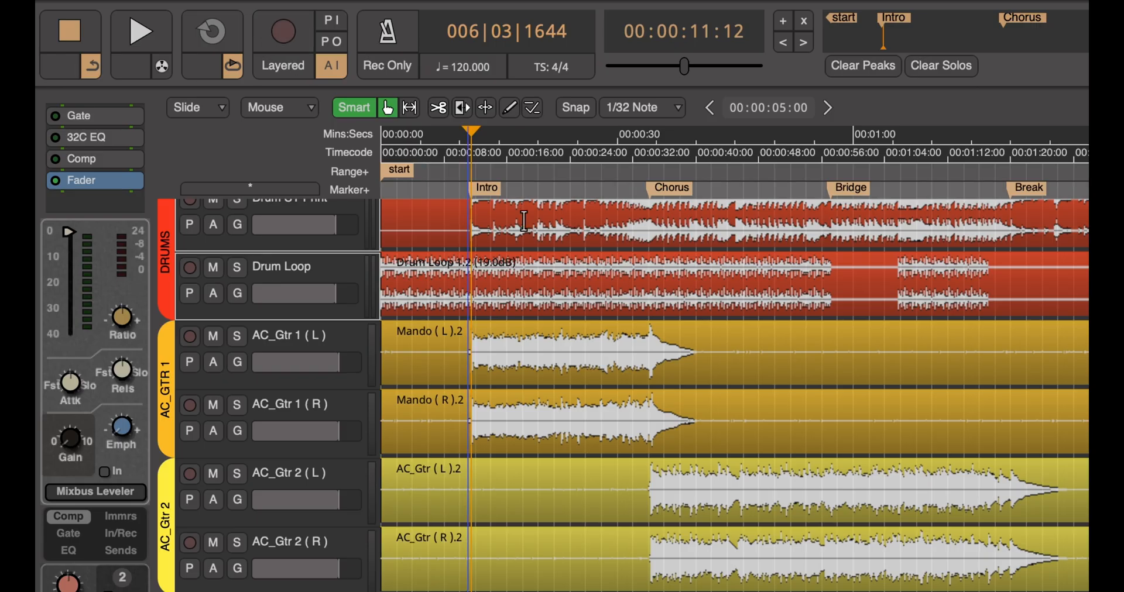
Step: Choose Routing Grid from the EG_Rhy 2 Con (R) input button and confirm the 4 - Loopback R connection
click(140, 30)
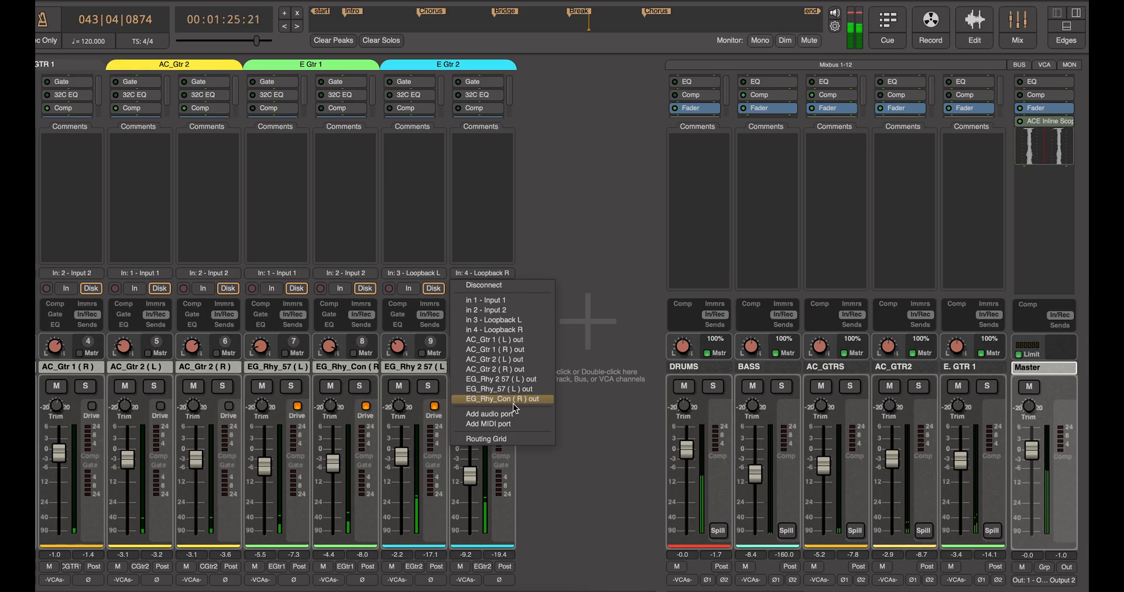
mouse_move(503, 439)
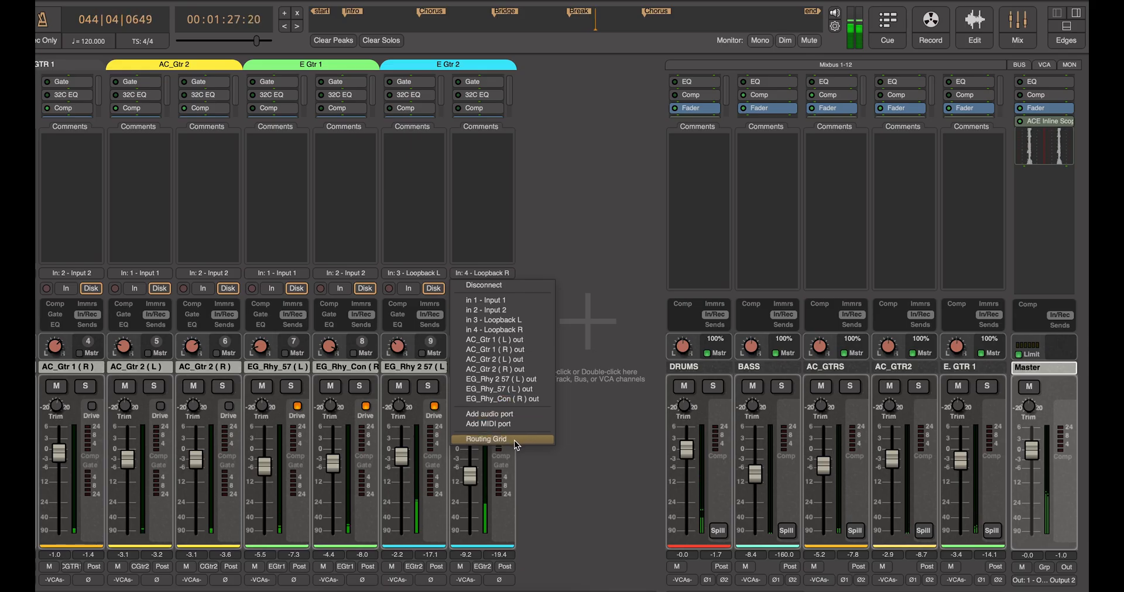
click(485, 439)
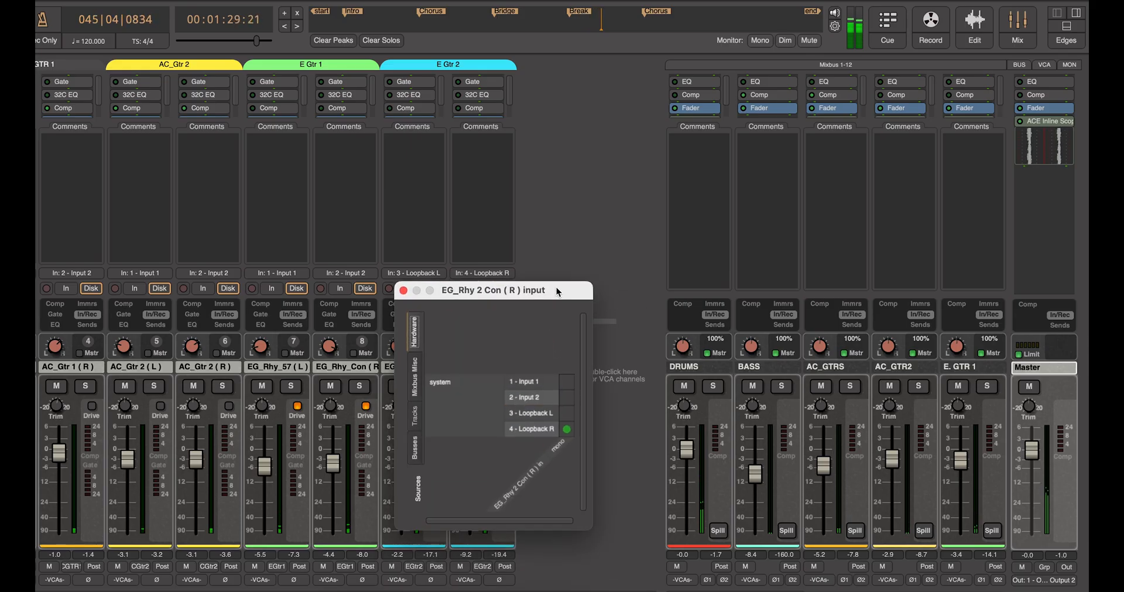
click(531, 409)
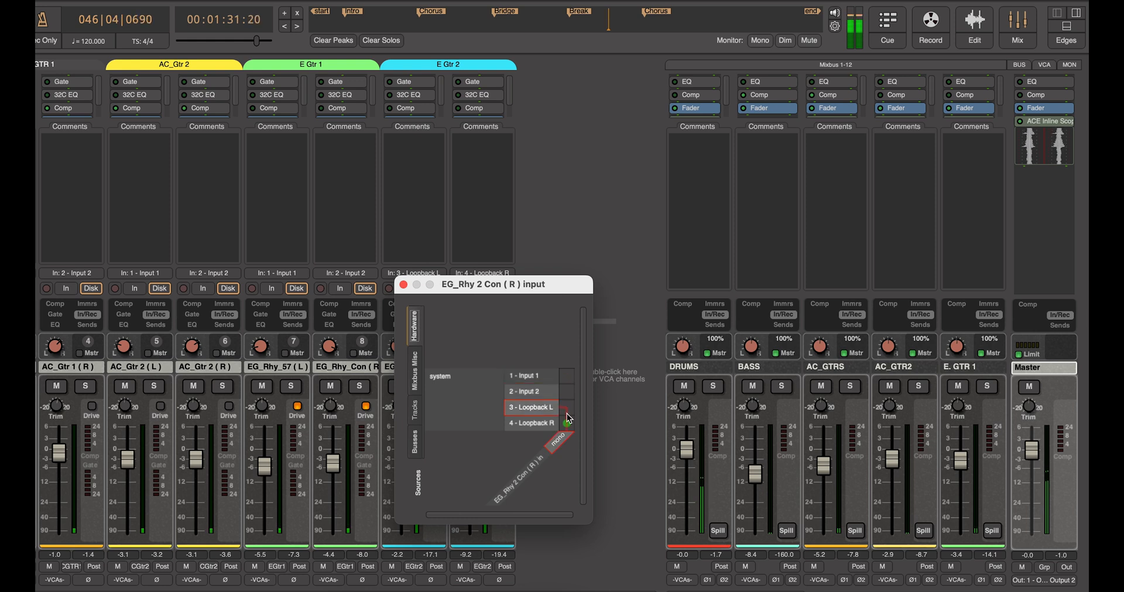
click(532, 423)
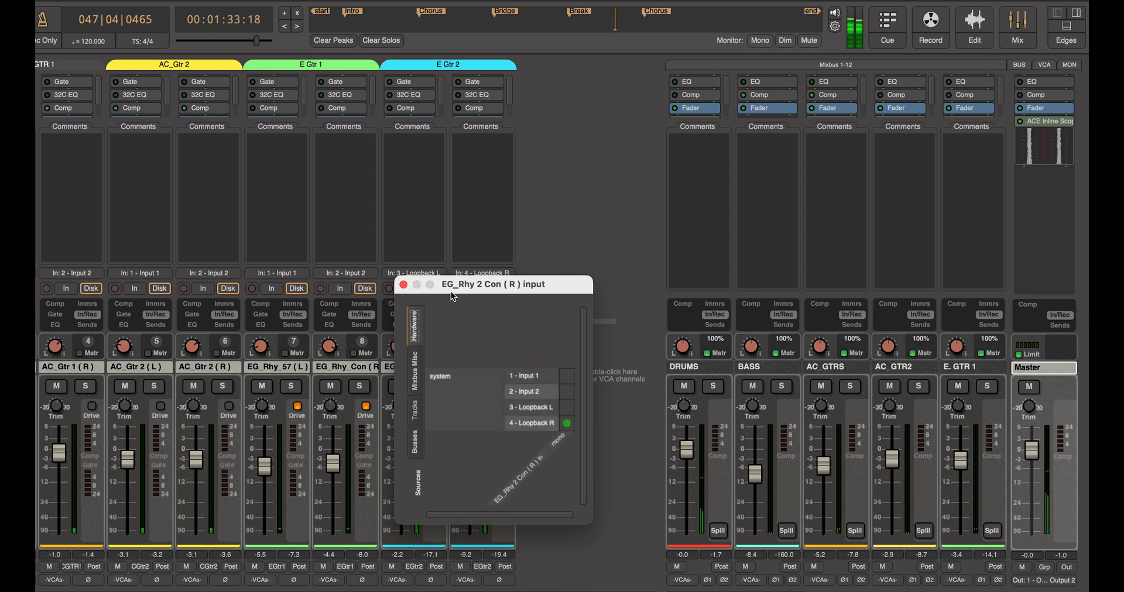